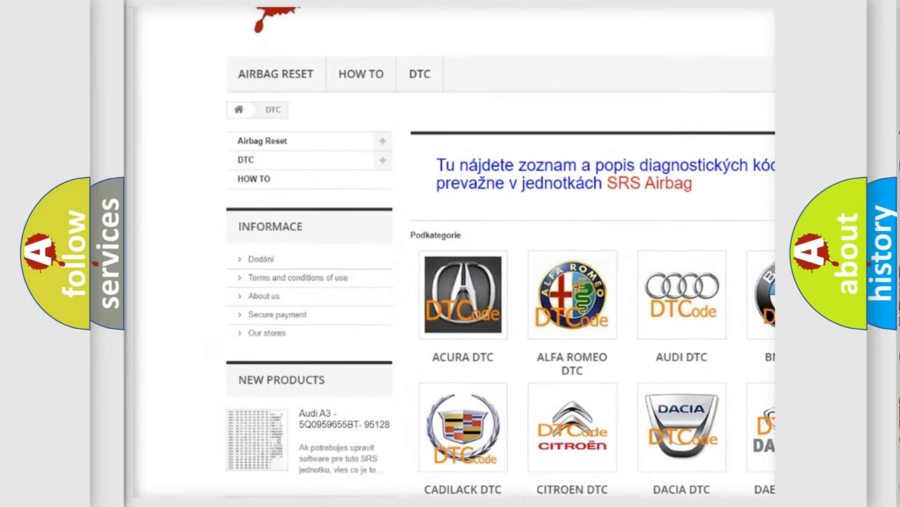
scroll(down, 3)
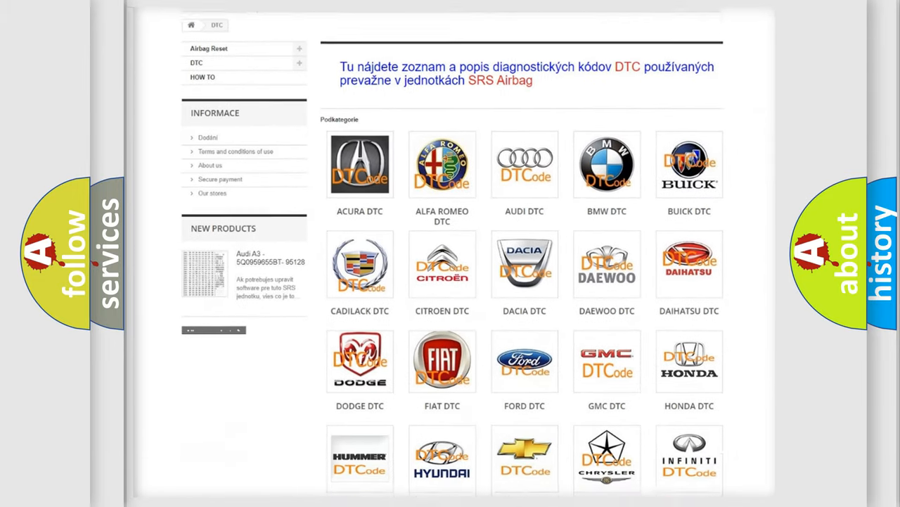
scroll(down, 3)
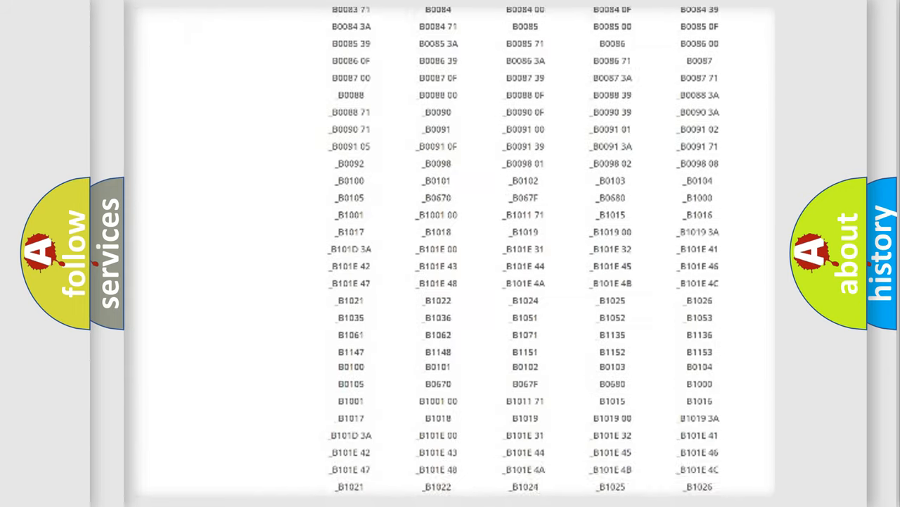
scroll(down, 3)
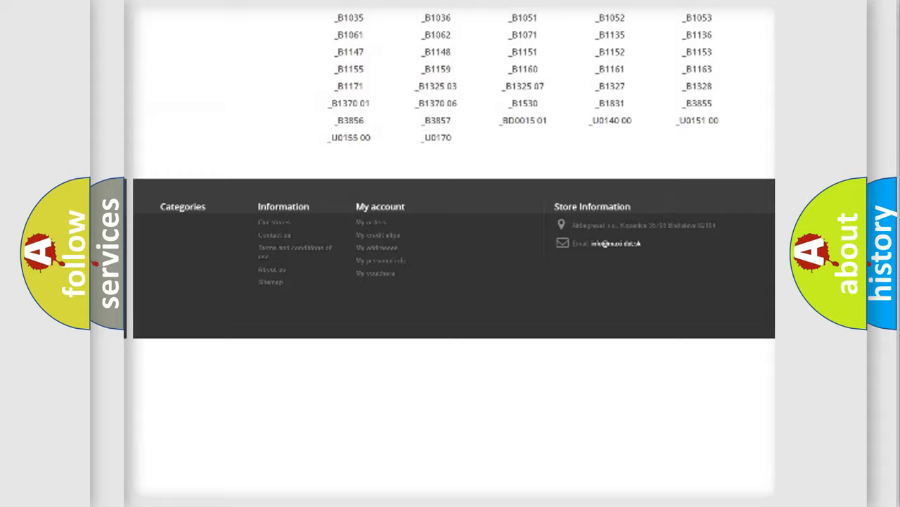
scroll(up, 3)
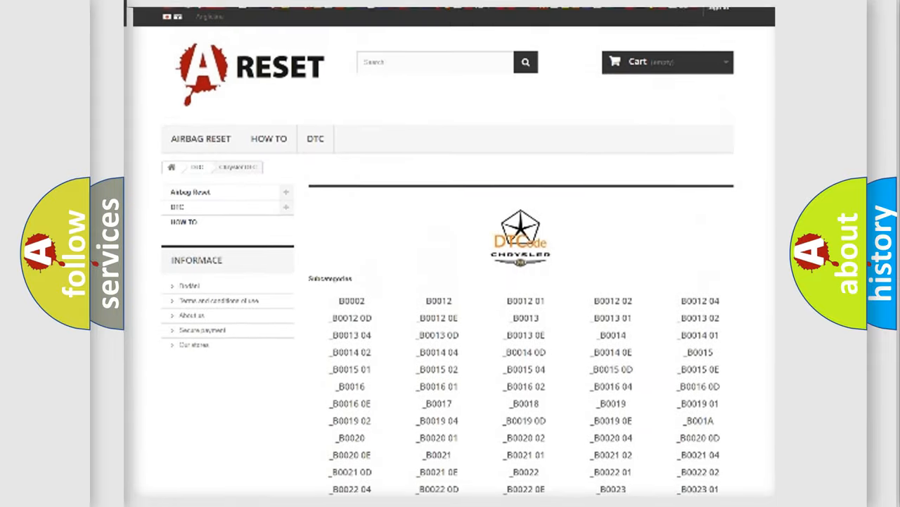